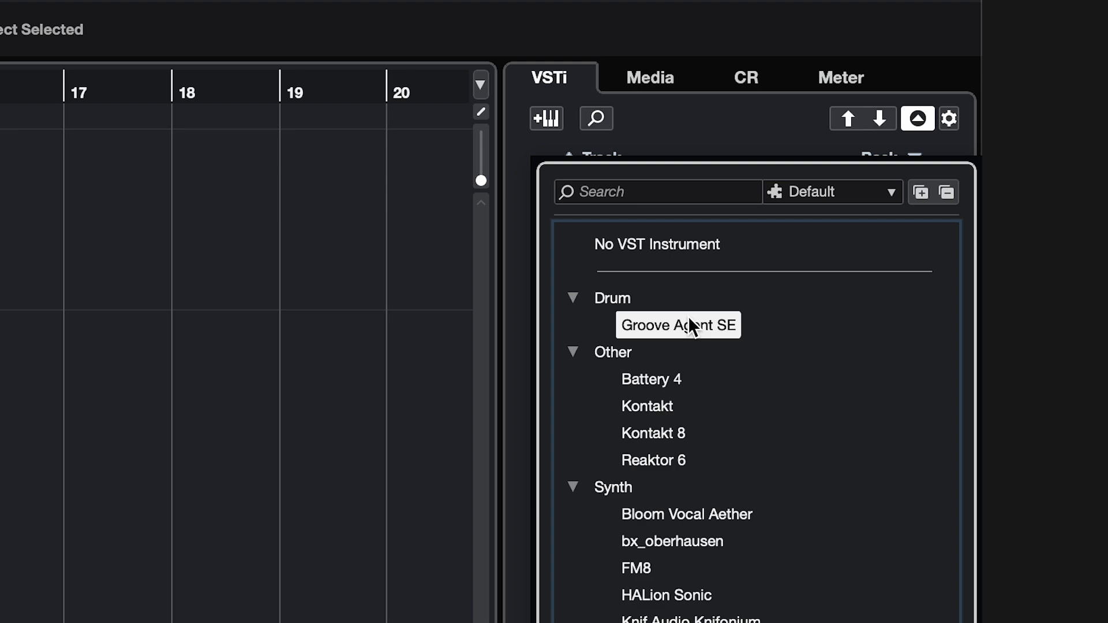
- Load Groove Agent SE and assign the Kick pad to its own output channel
click(677, 325)
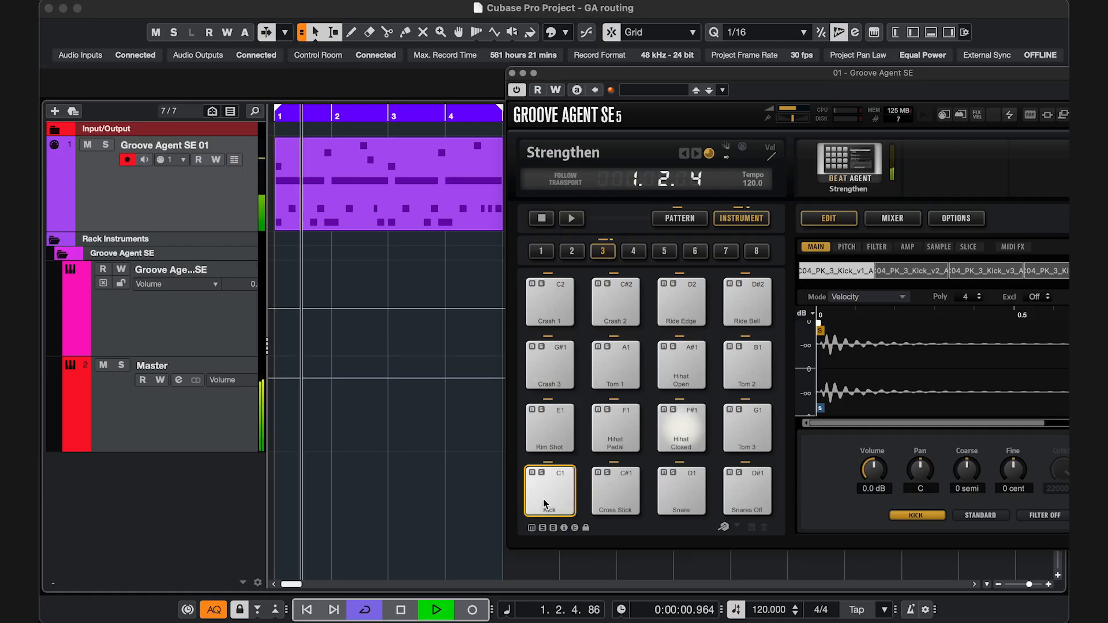
right_click(549, 492)
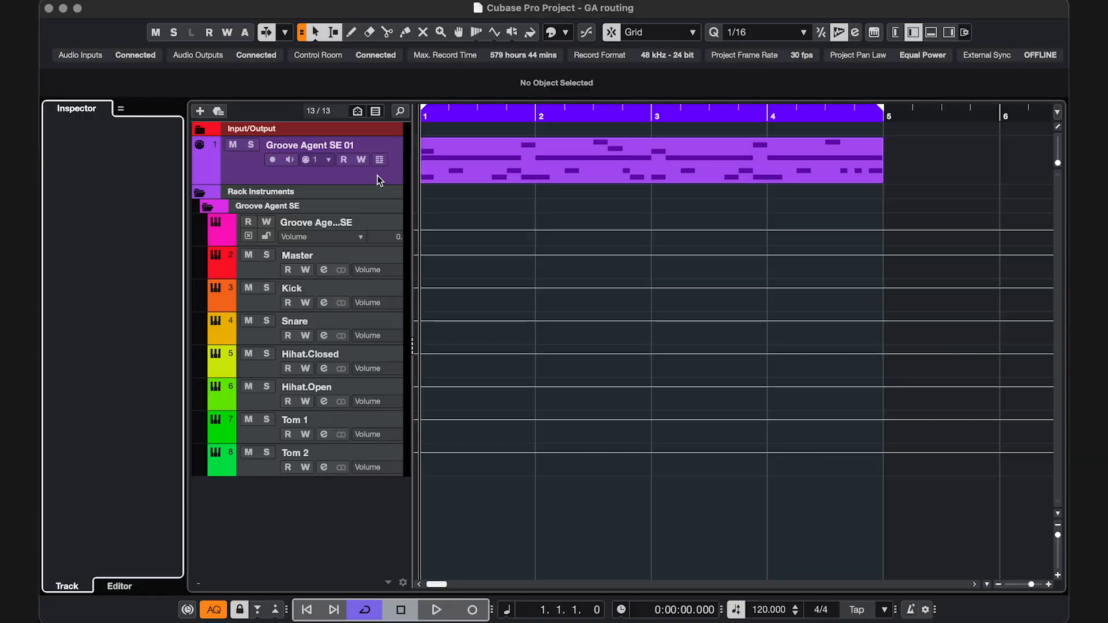
- Add a group of audio tracks with count 6 and their channel configuration set
click(199, 111)
text(6)
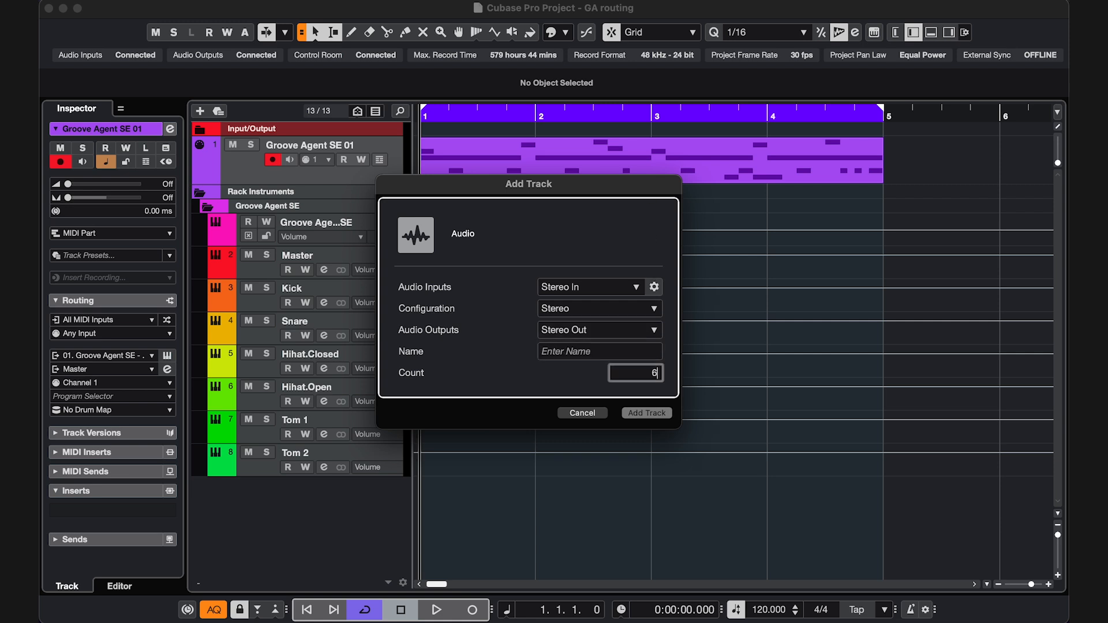
mouse_move(576, 316)
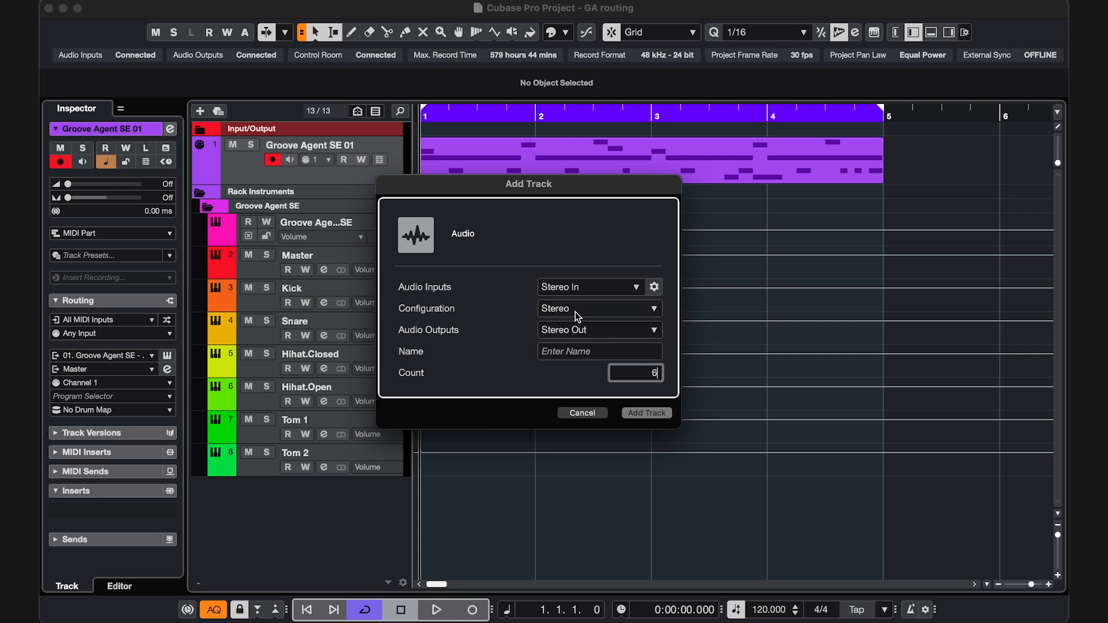
click(645, 413)
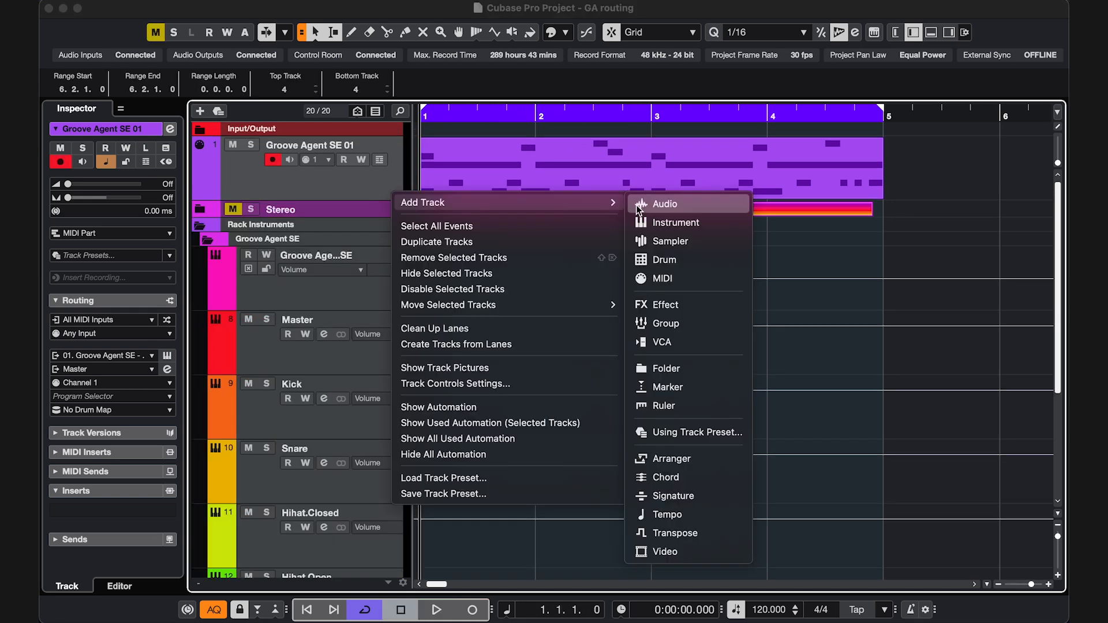
- Add six audio tracks Audio 01–06 and six mono group tracks to the project
click(664, 203)
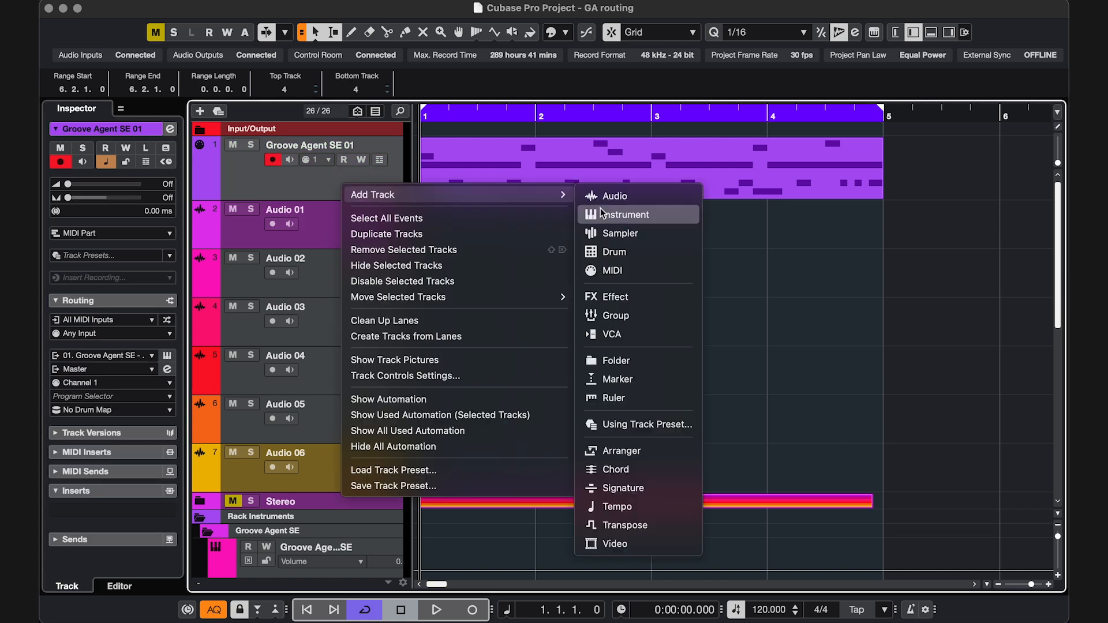
click(615, 315)
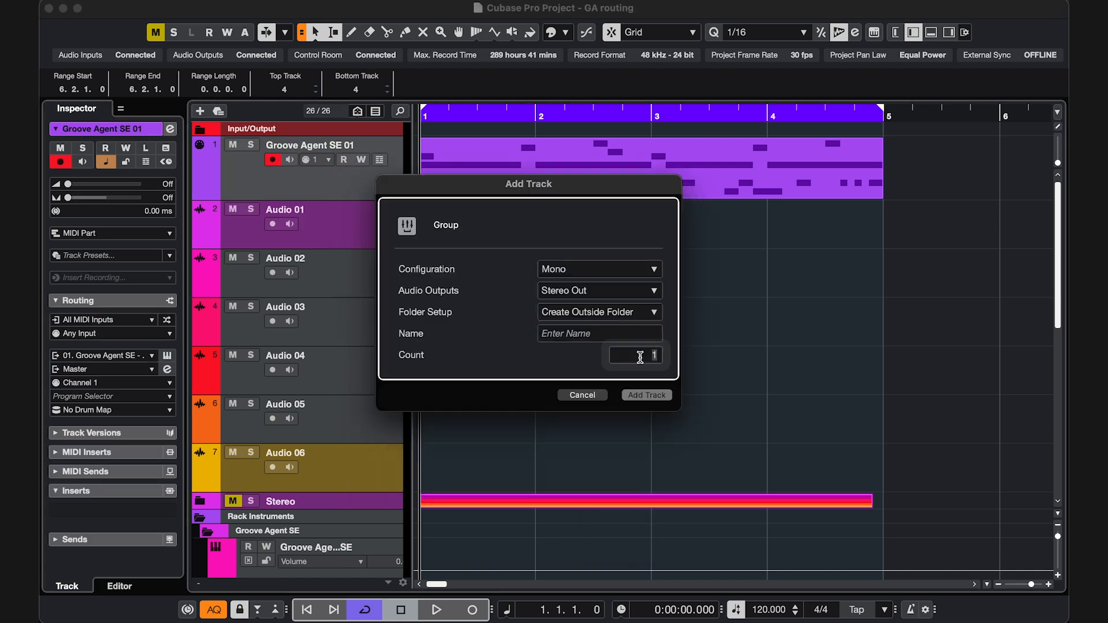
click(646, 394)
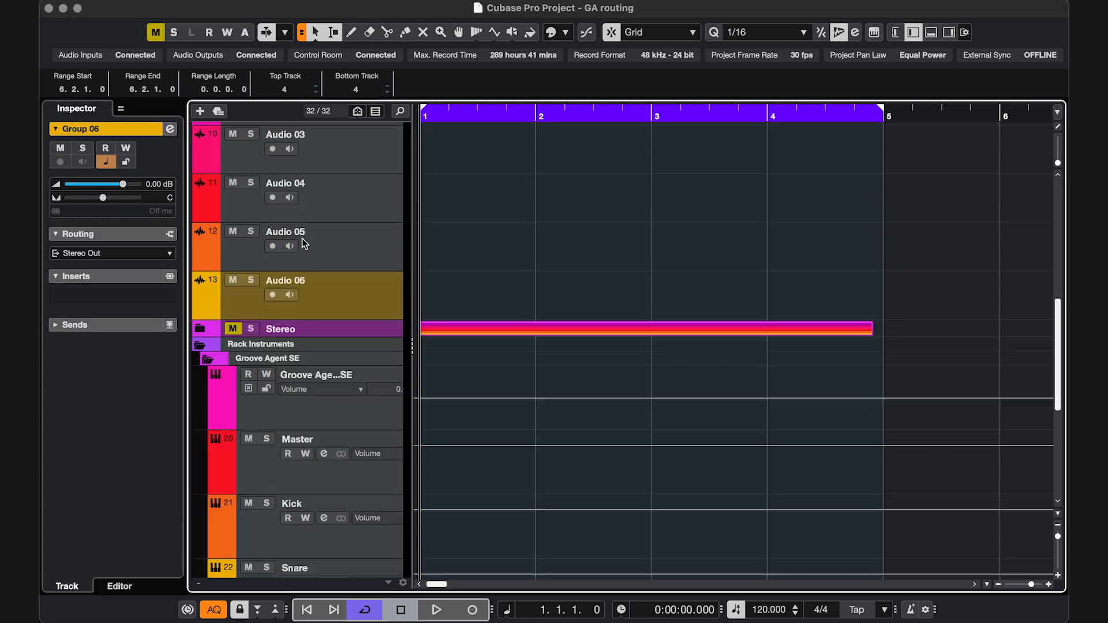
- Route the Kick through Tom 2 output channels to Group 01–06 in the Inspector
scroll(down, 3)
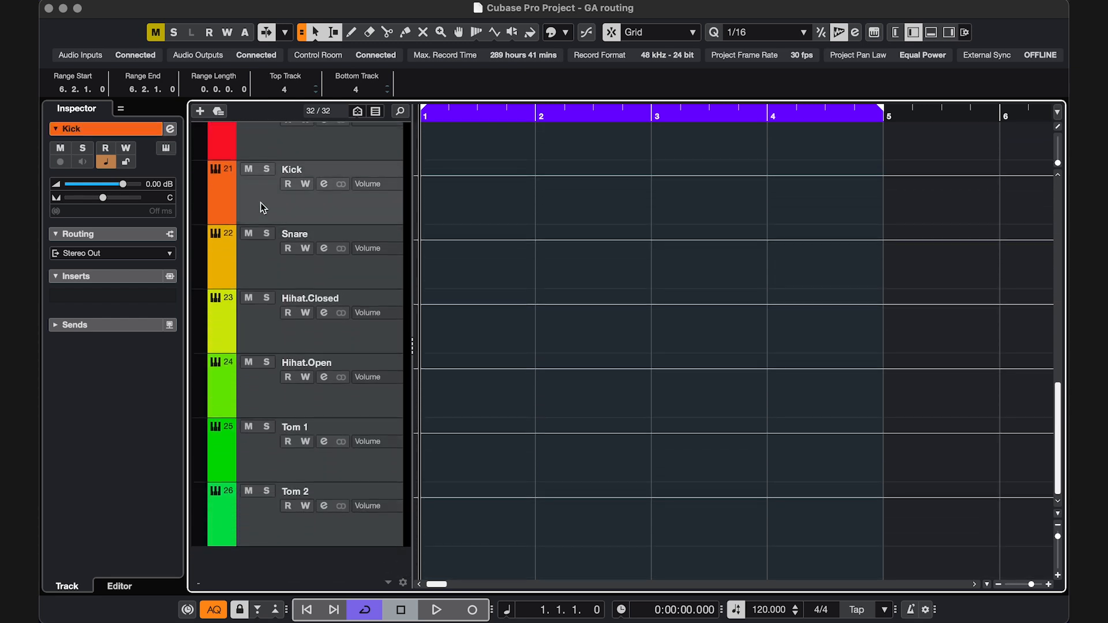
click(112, 253)
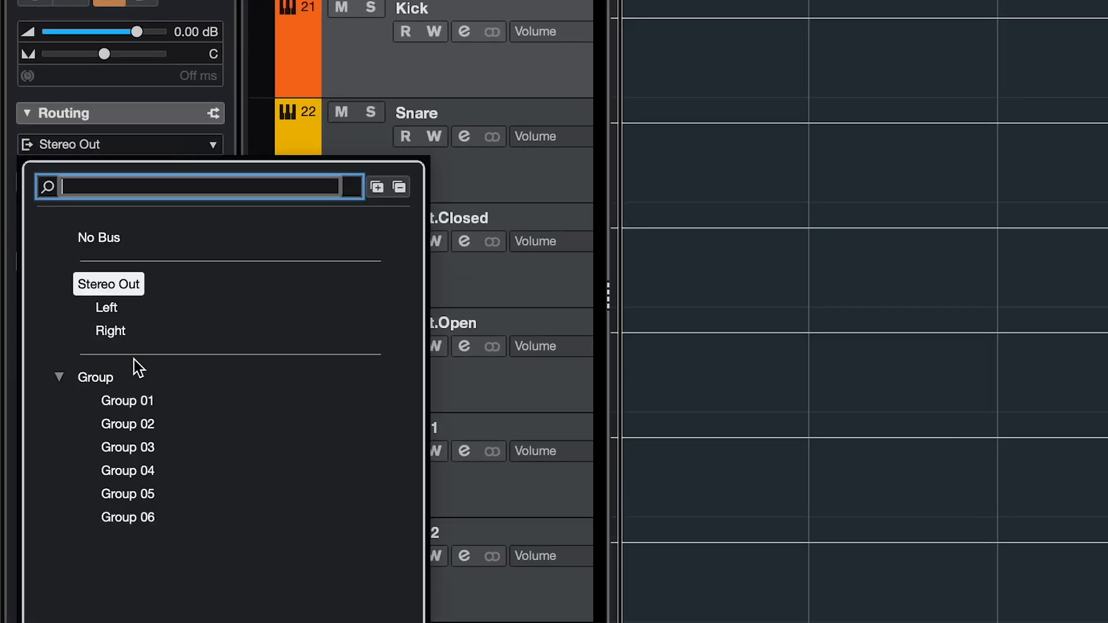
click(128, 401)
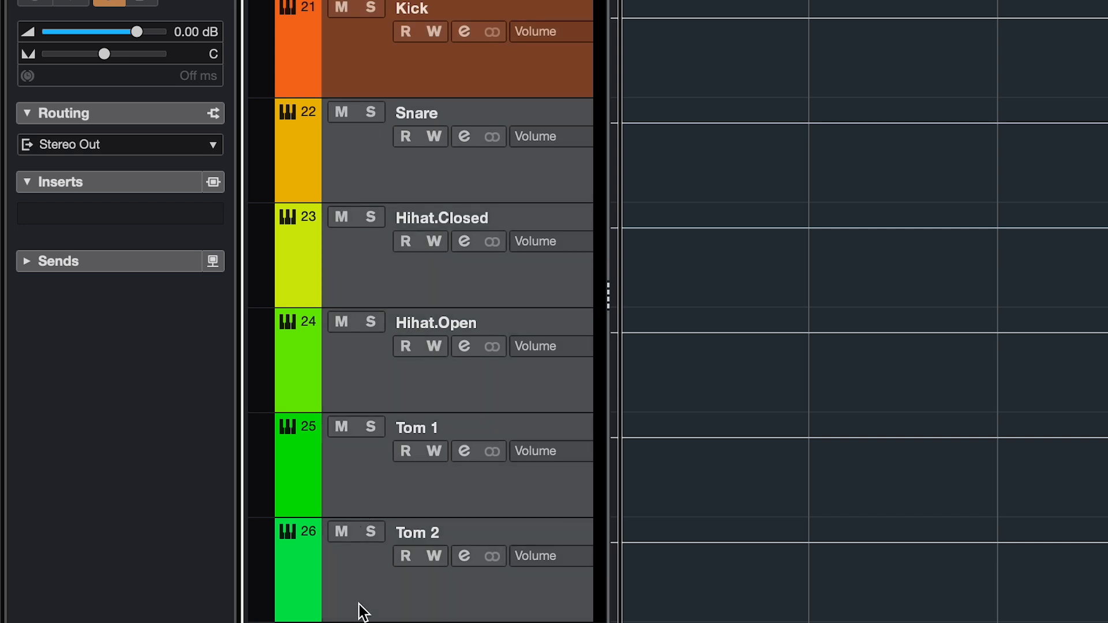
mouse_move(177, 153)
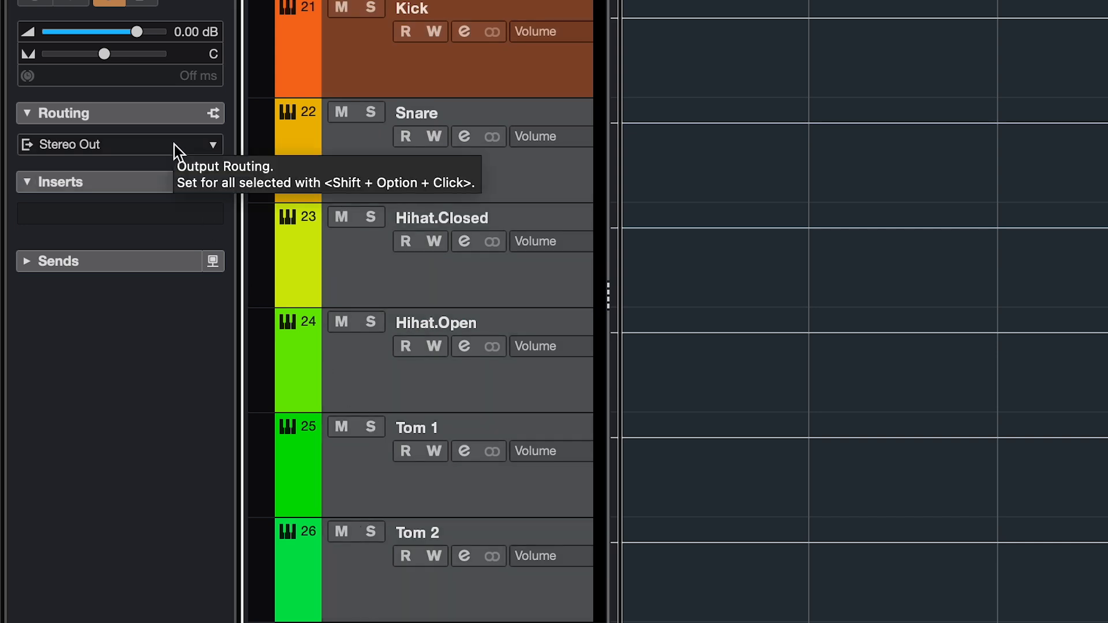
click(119, 145)
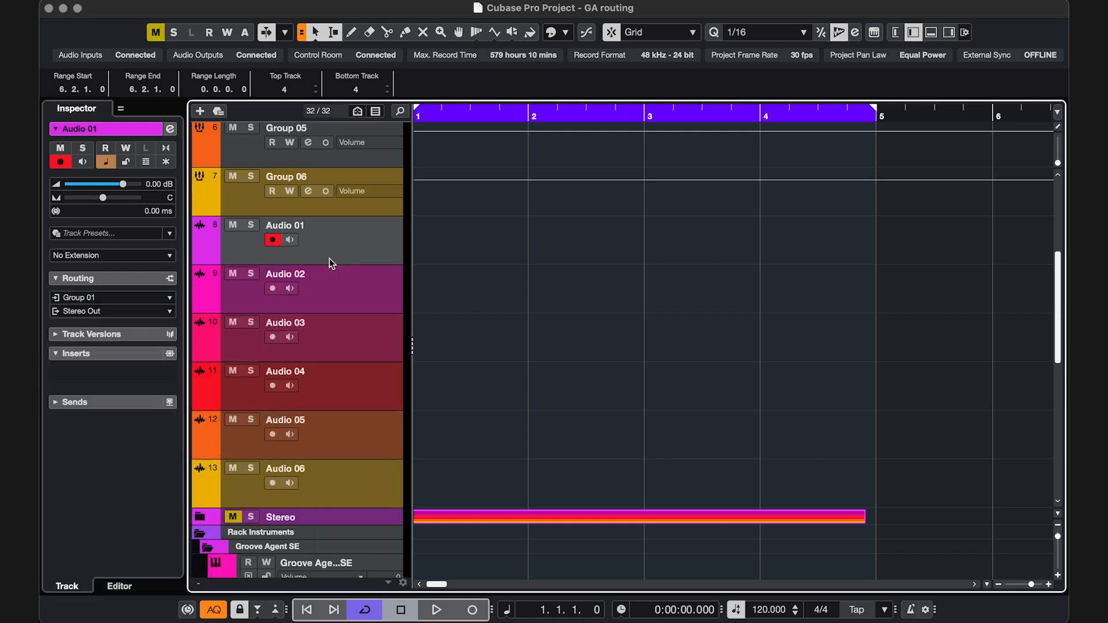
- Set Audio 06 to take its input from Group 06
click(272, 482)
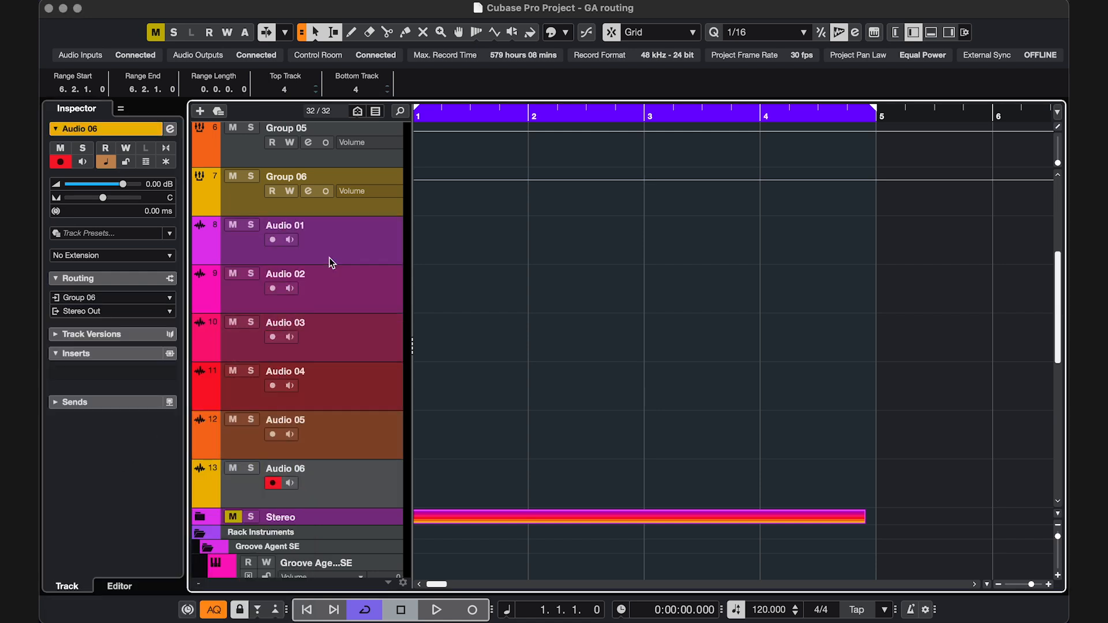